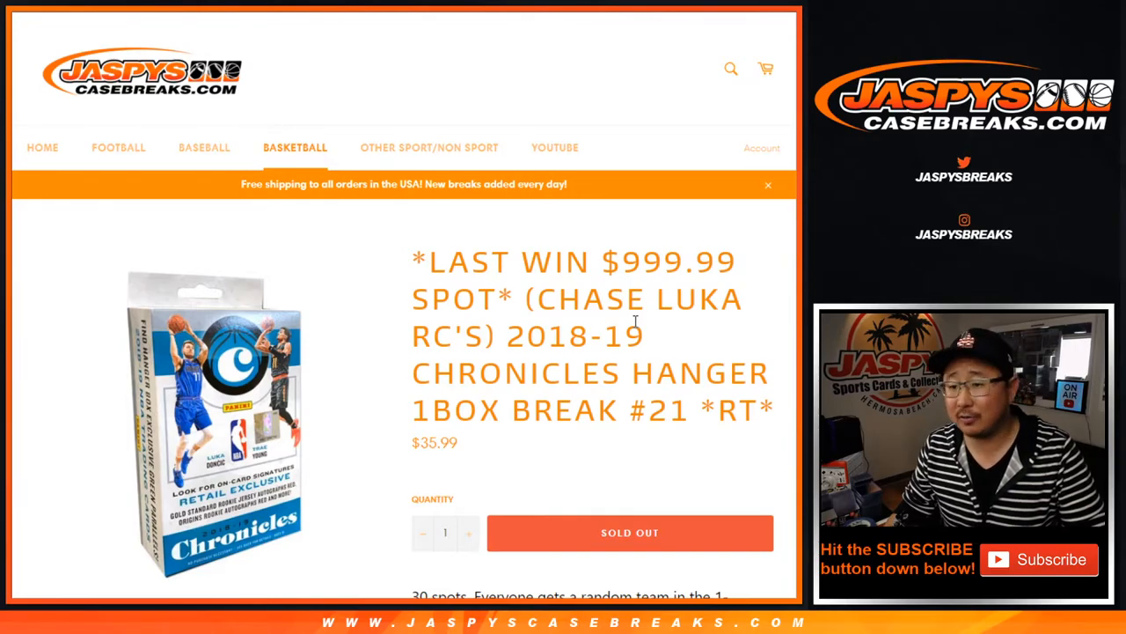
# - Highlight break number 21 in the product listing title and move to the List Randomizer with the names
pyautogui.doubleClick(668, 410)
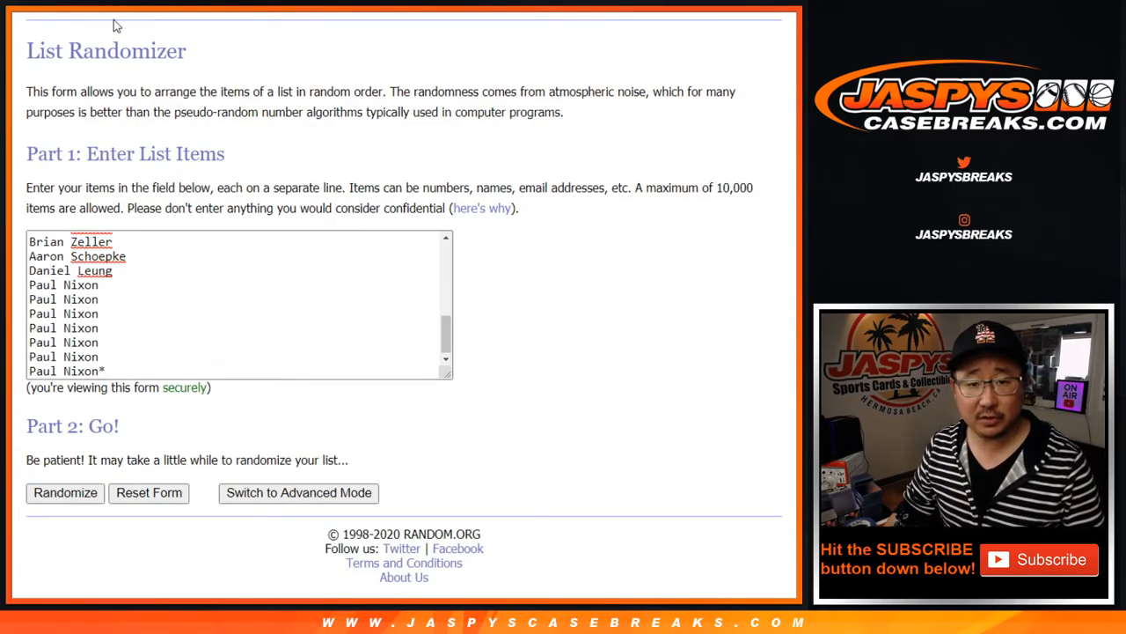
pyautogui.moveTo(355, 264)
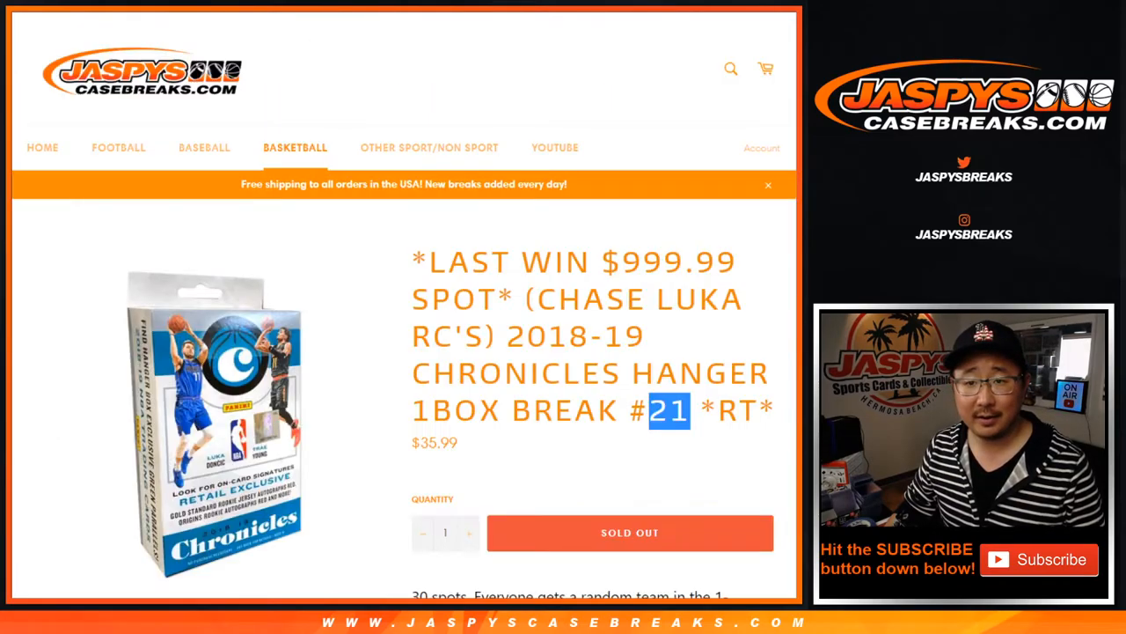
pyautogui.moveTo(669, 410); pyautogui.dragTo(765, 410)
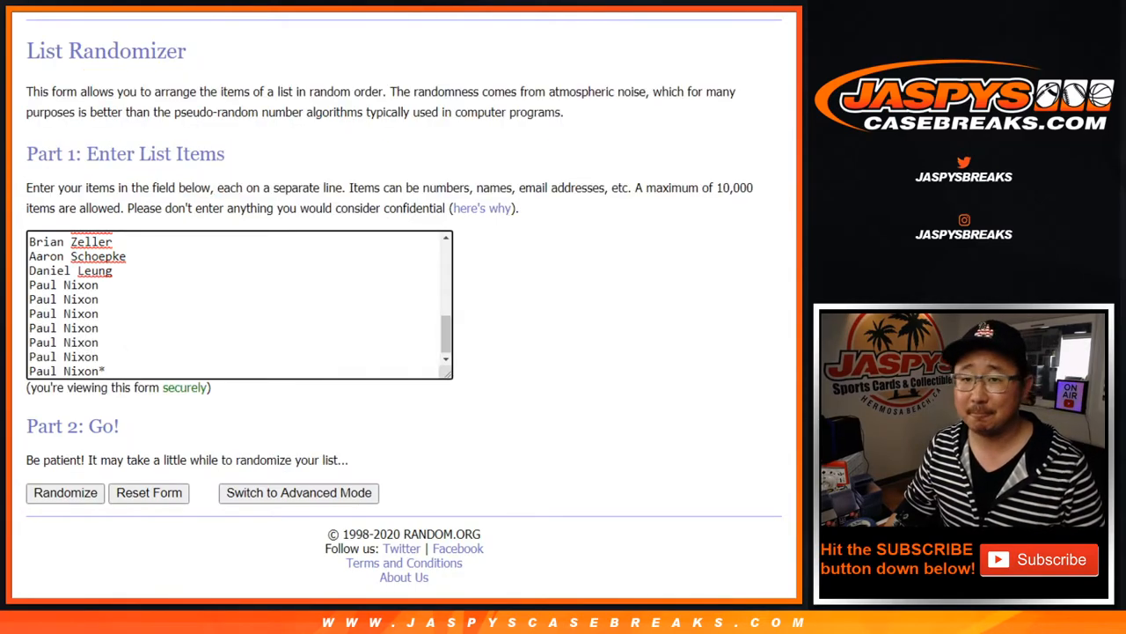
pyautogui.scroll(-3)
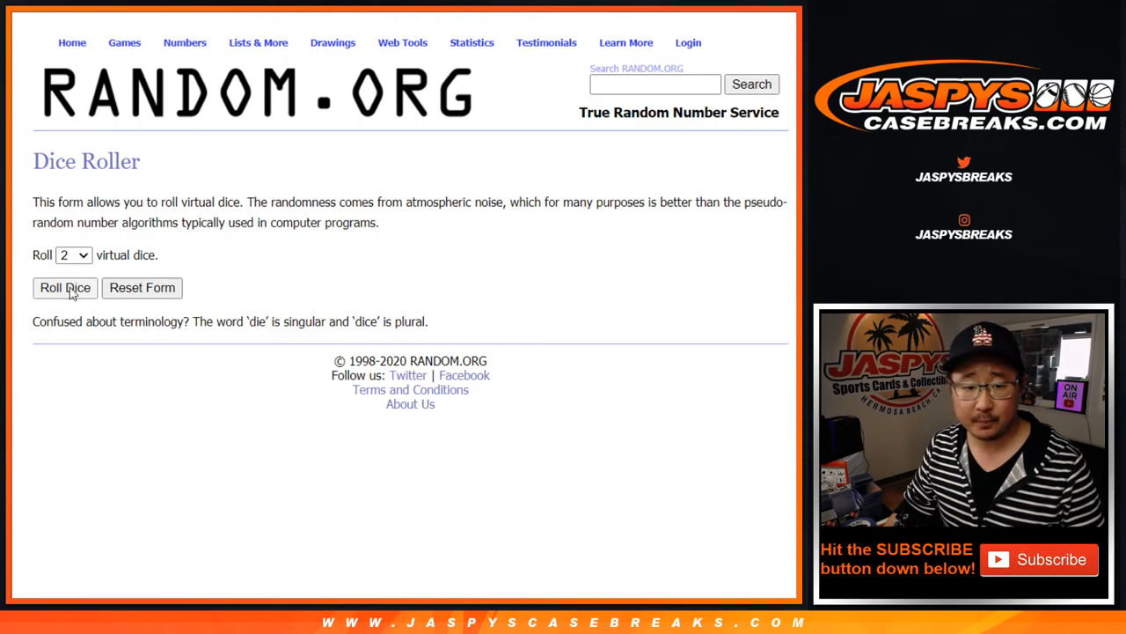
# - Roll the dice, then randomize the 30 participant names repeatedly until randomized 5 times
pyautogui.click(65, 289)
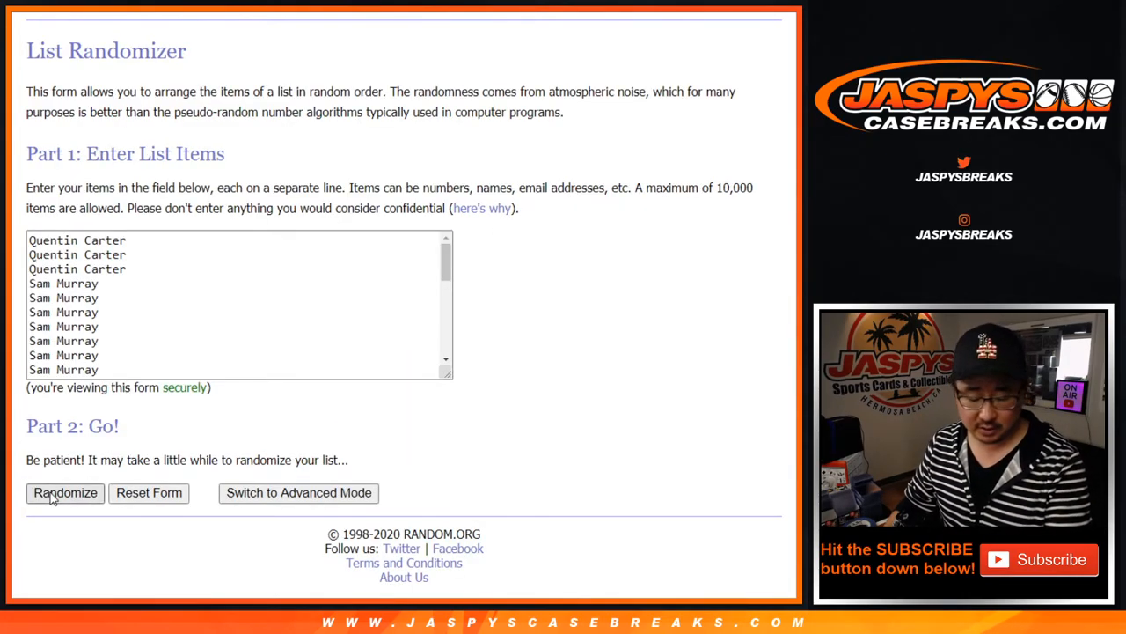
pyautogui.click(65, 493)
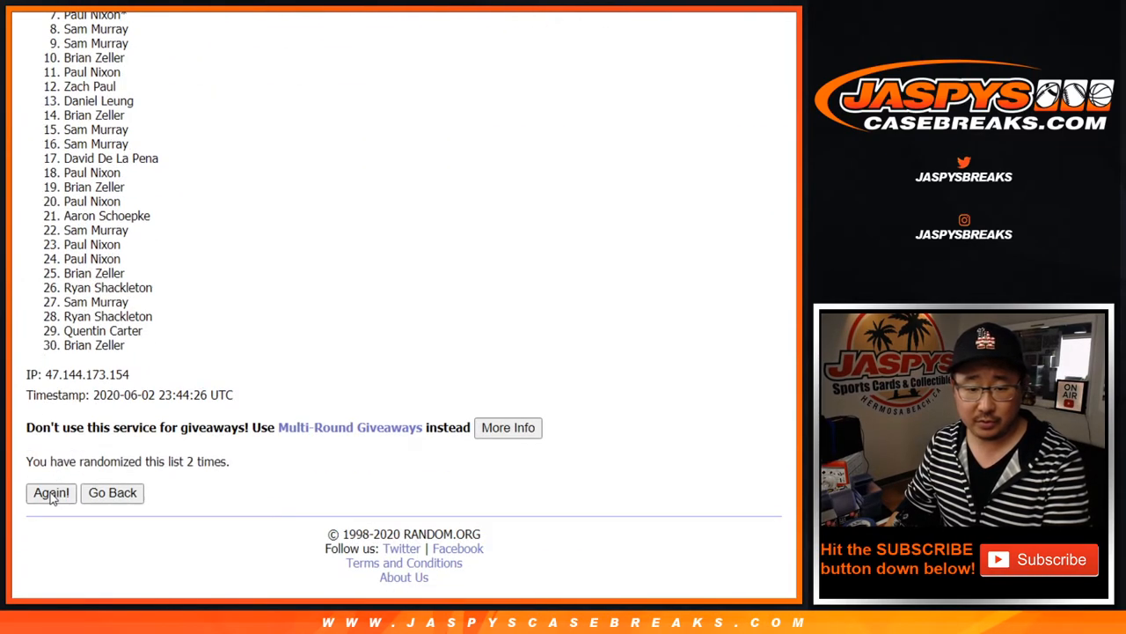
pyautogui.click(49, 493)
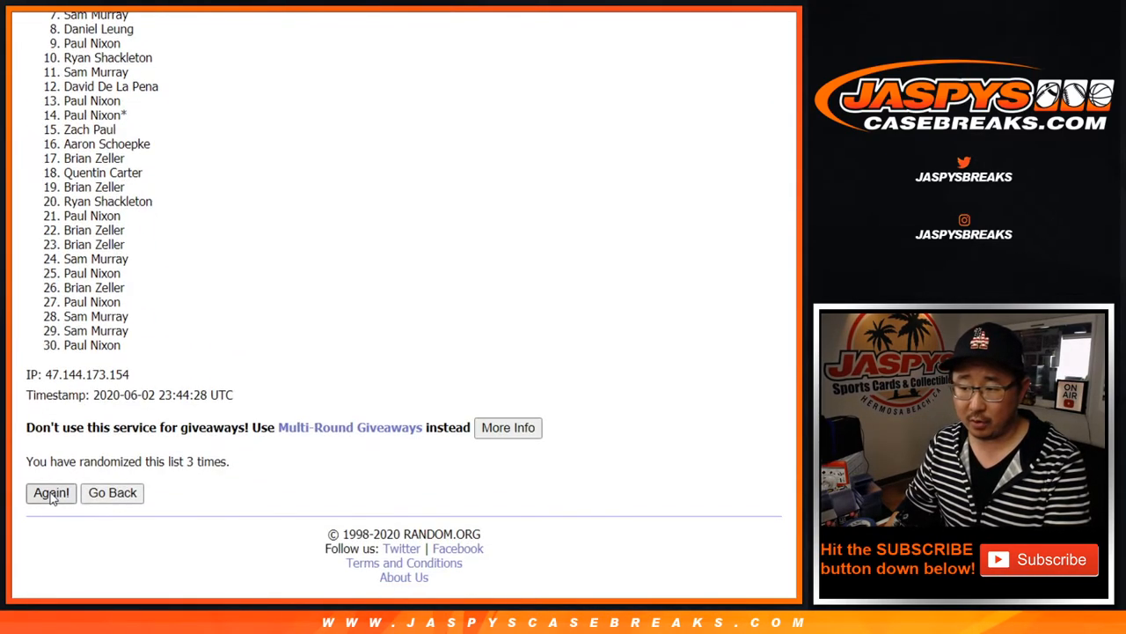
pyautogui.click(50, 492)
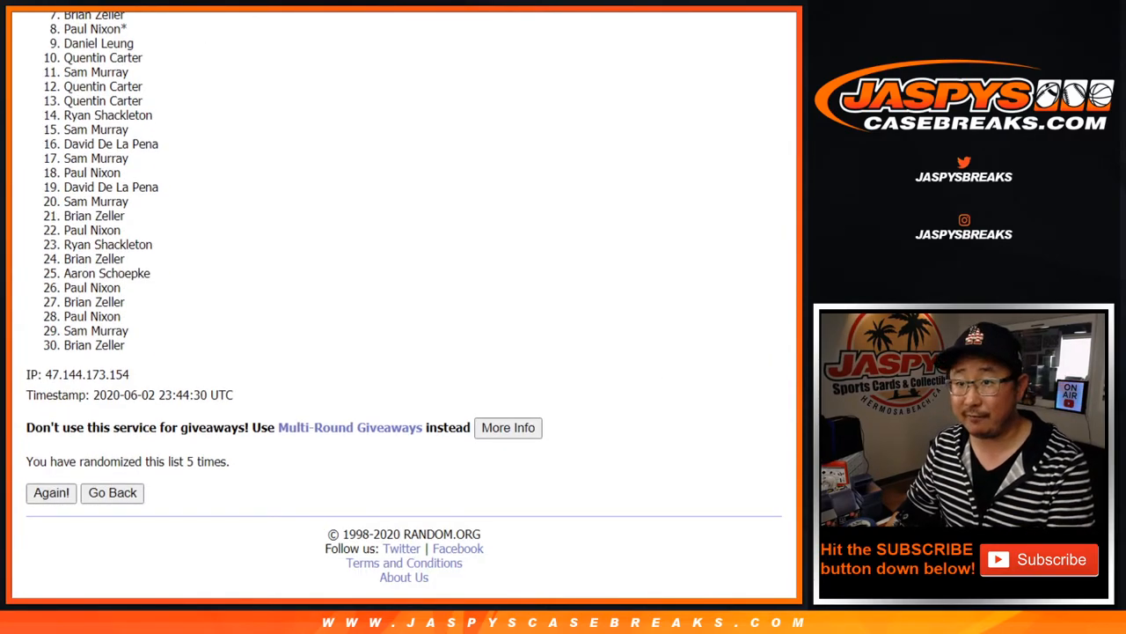
pyautogui.scroll(-3)
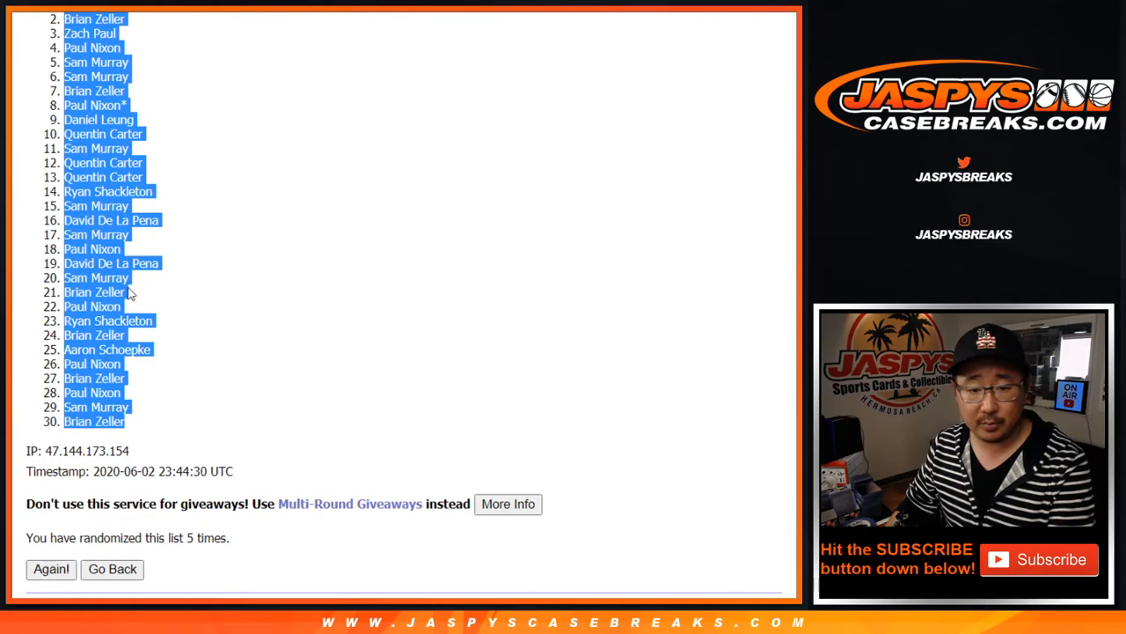
pyautogui.click(112, 569)
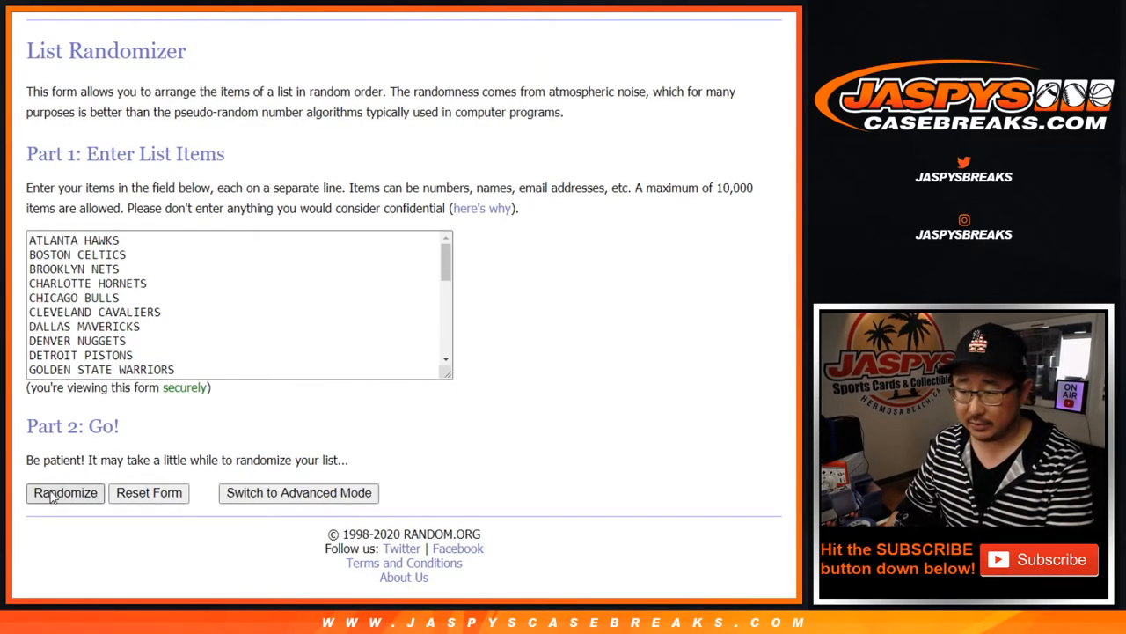
# - Randomize the NBA team name list three times for the final team order
pyautogui.click(65, 493)
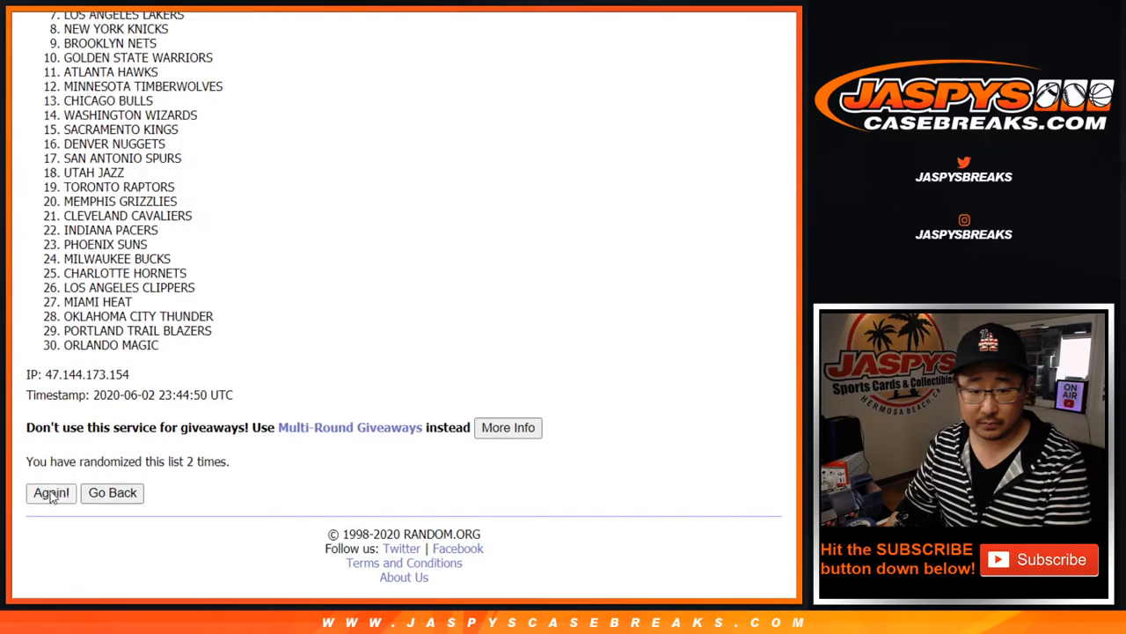
pyautogui.click(49, 493)
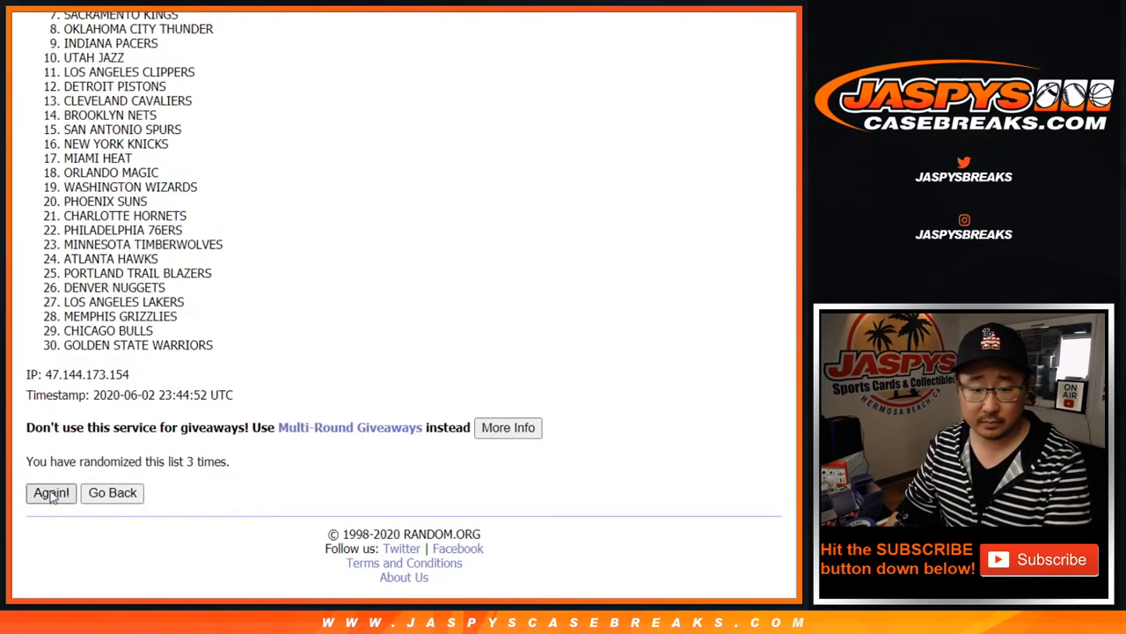
pyautogui.click(51, 493)
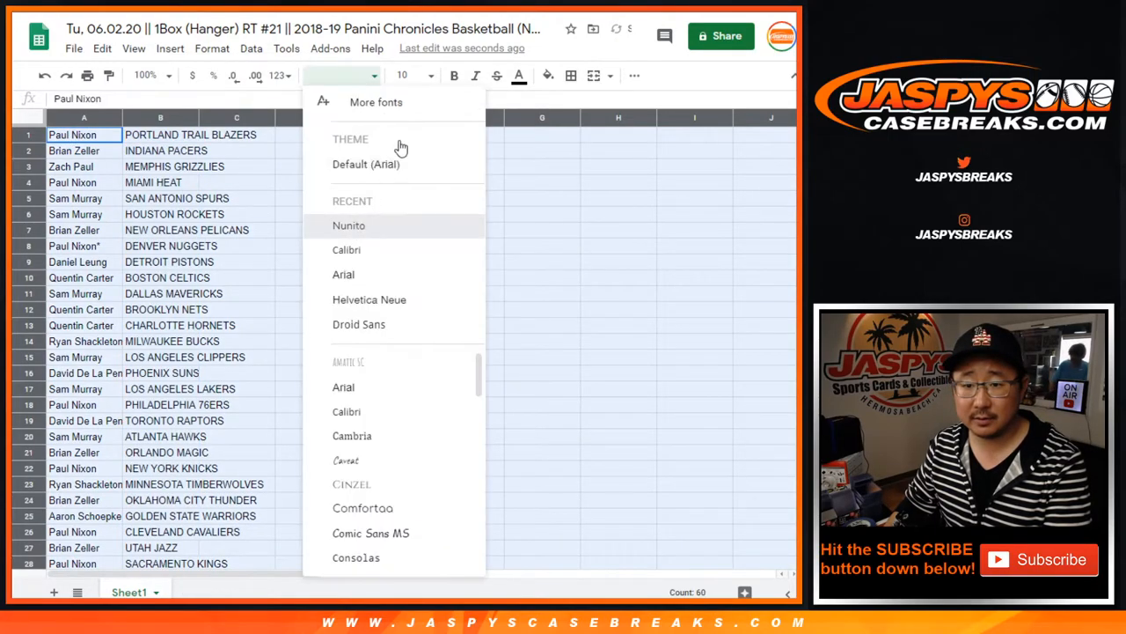
# - Set the names and teams to the Nunito font and reduce the zoom to 80%
pyautogui.click(349, 225)
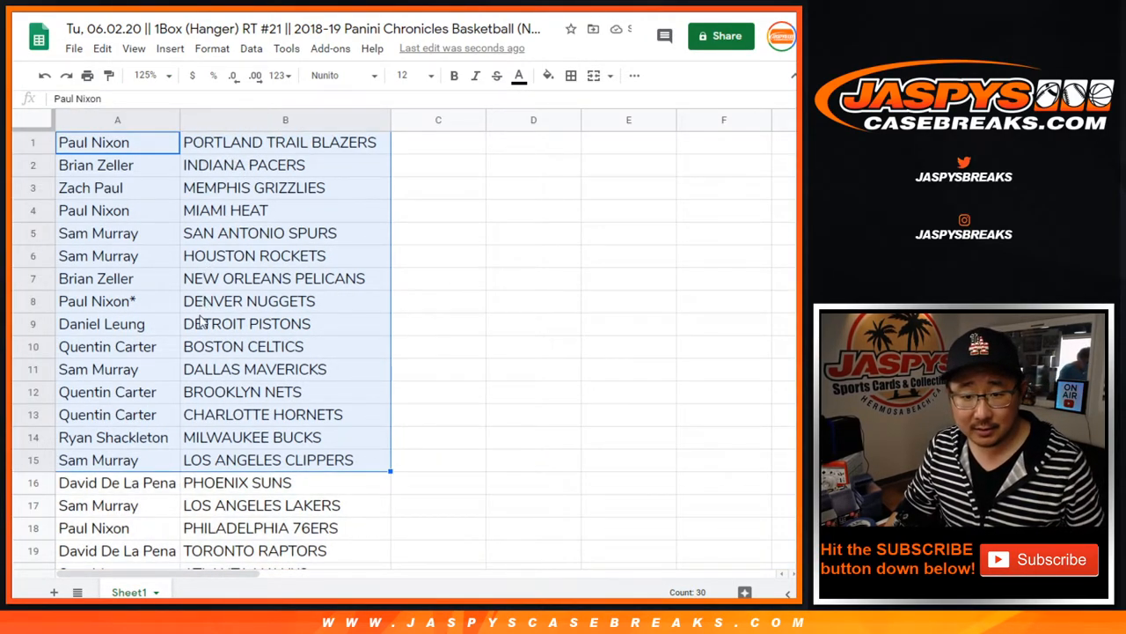
pyautogui.click(285, 369)
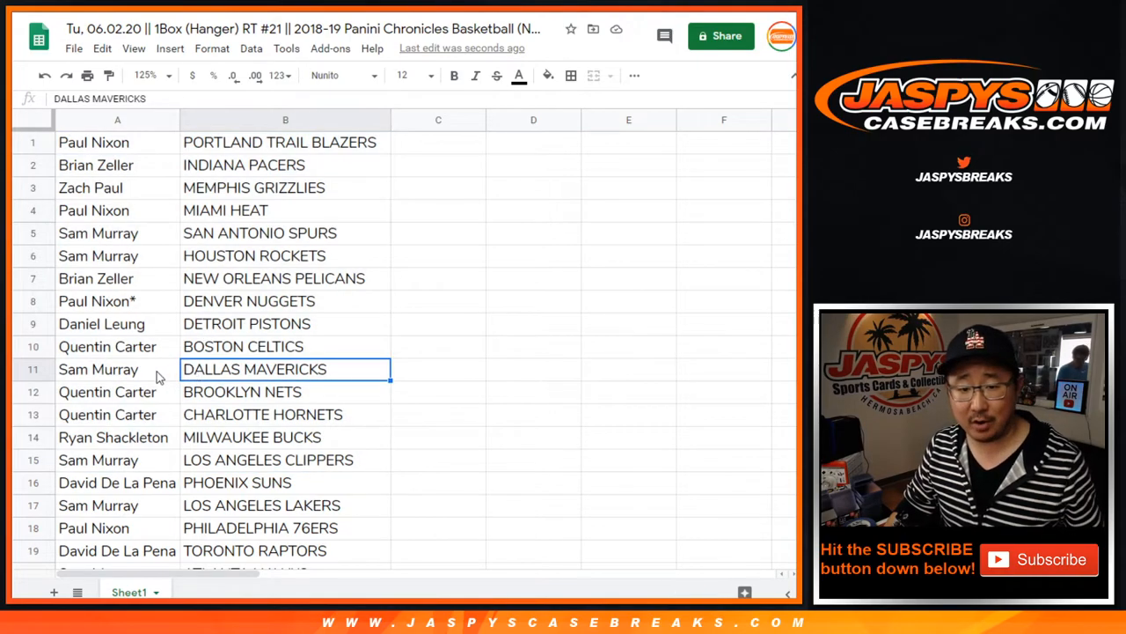
pyautogui.scroll(-3)
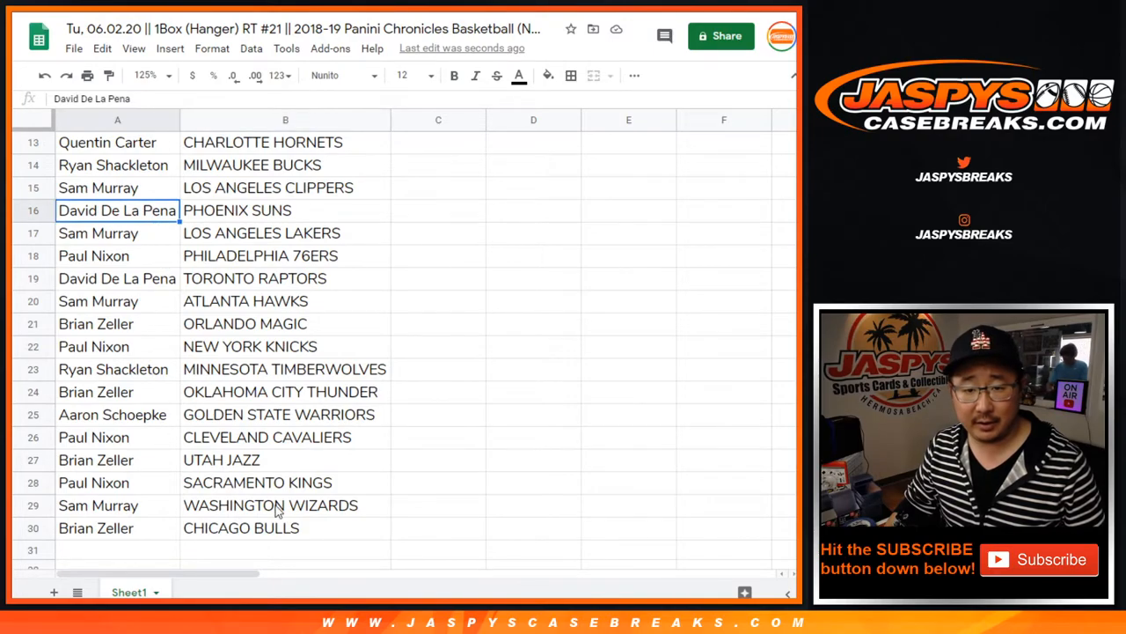
pyautogui.click(116, 301)
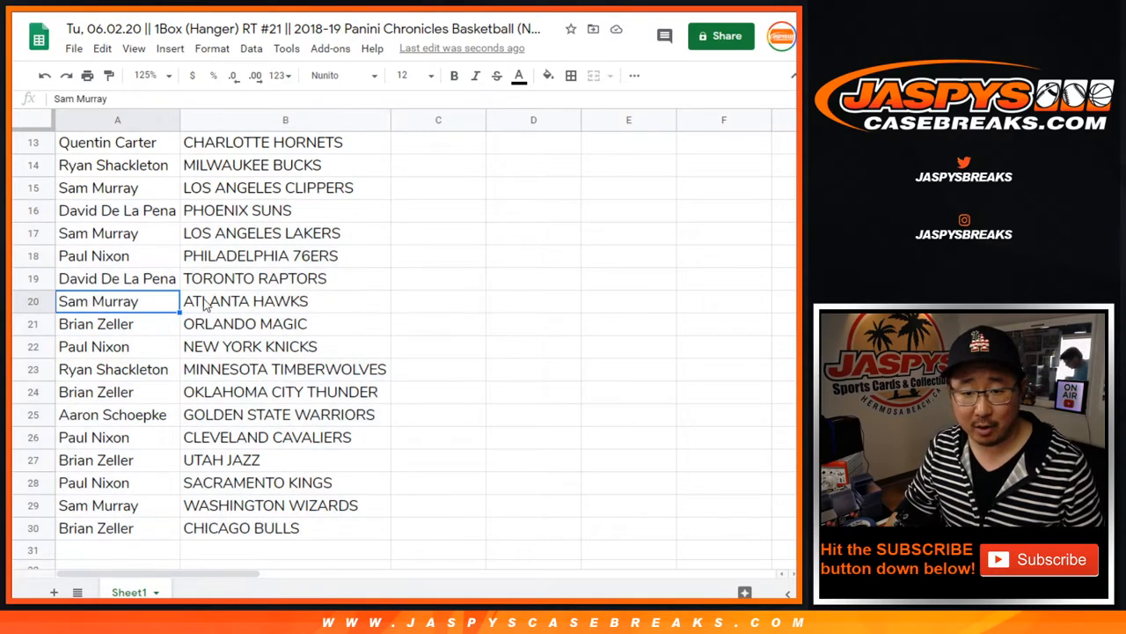
pyautogui.click(285, 529)
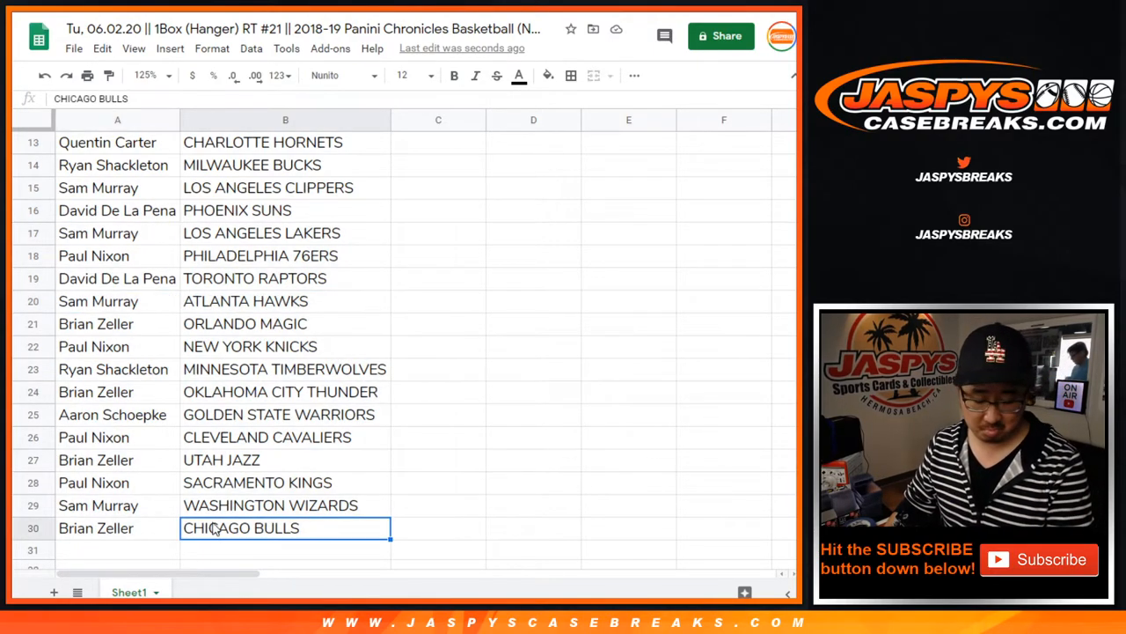
pyautogui.click(144, 74)
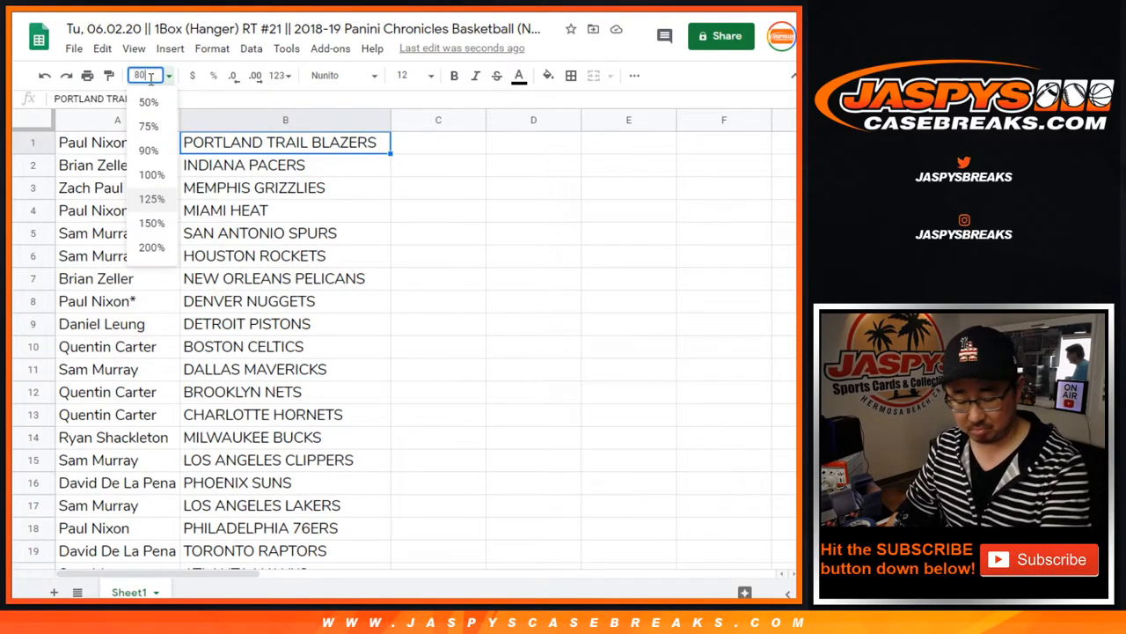
# - Sort the sheet by column B A→Z so ATLANTA HAWKS comes first
pyautogui.click(250, 49)
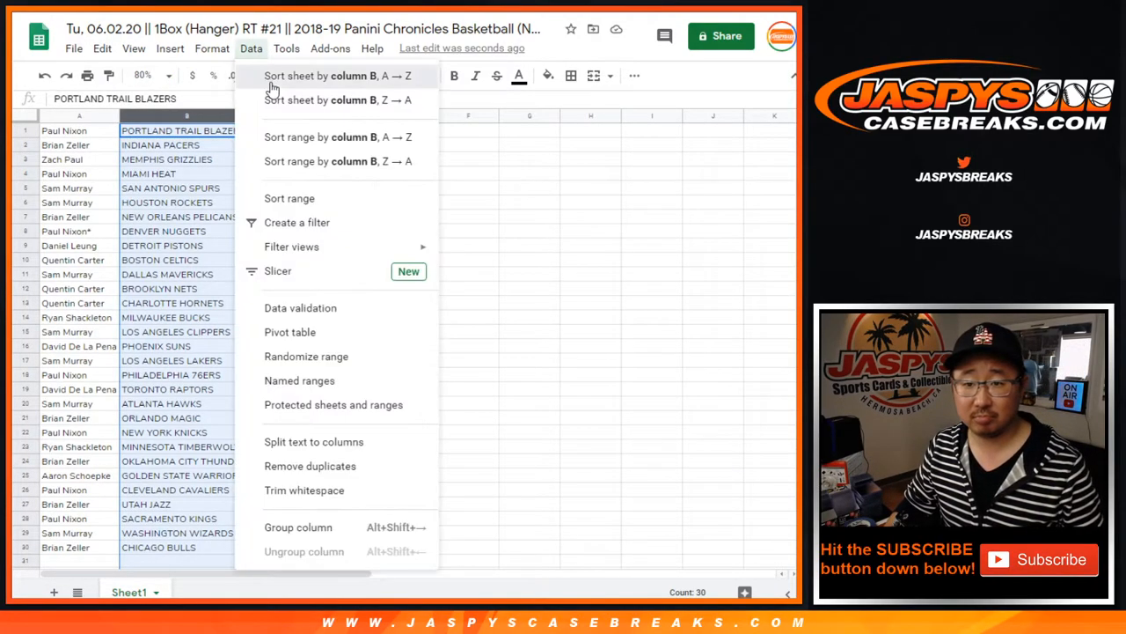
pyautogui.click(338, 75)
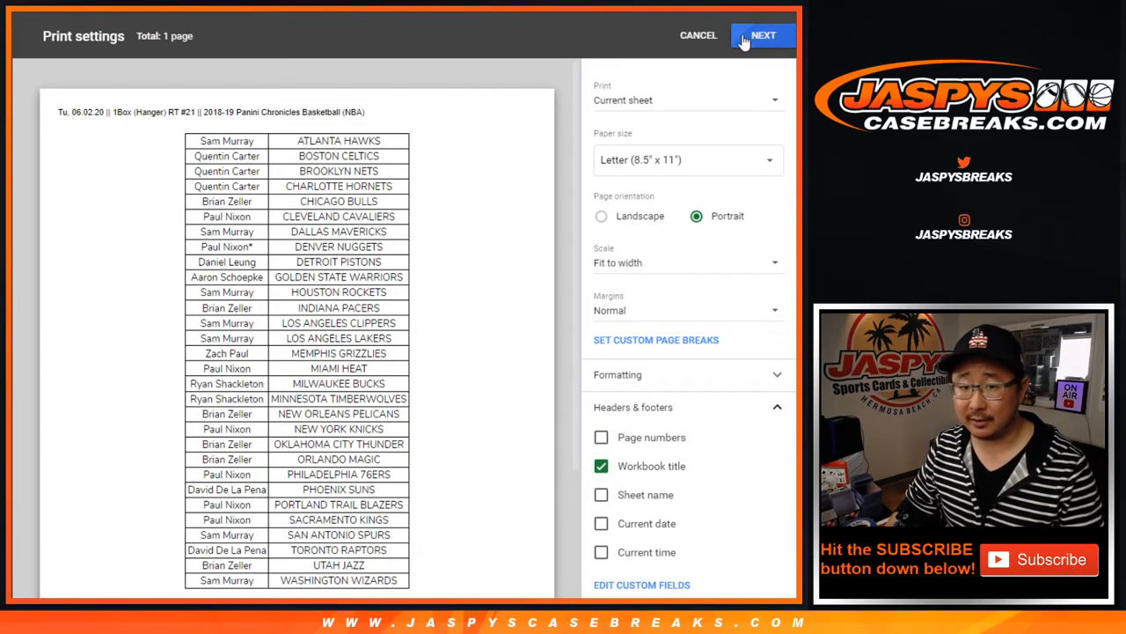
# - Send the sorted name-and-team list to the printer as a single portrait page
pyautogui.click(762, 35)
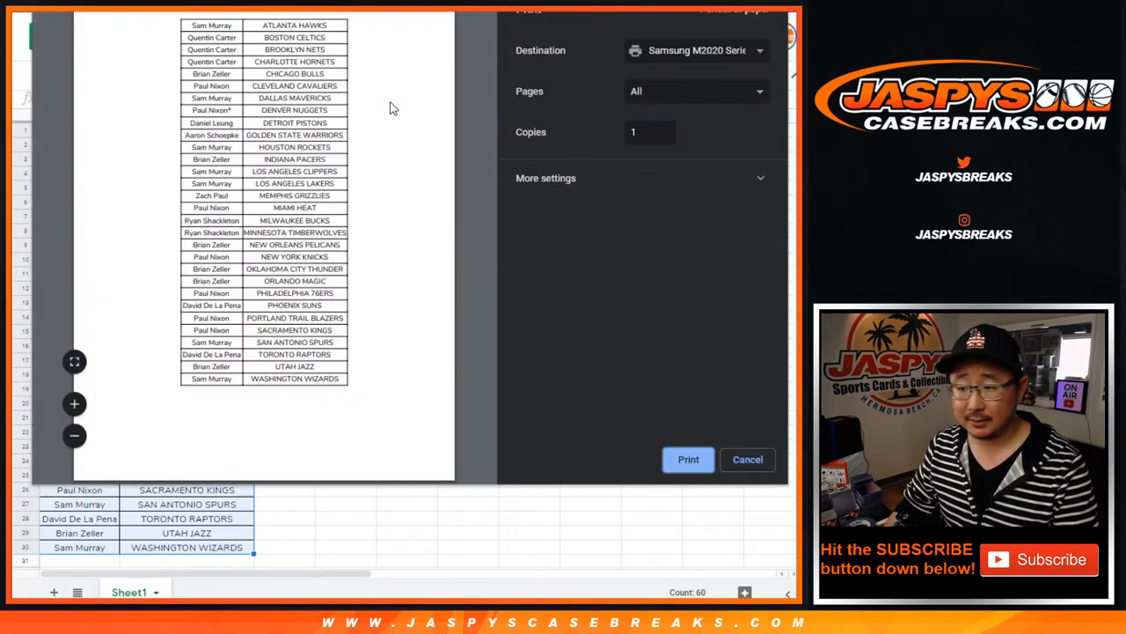
pyautogui.click(746, 460)
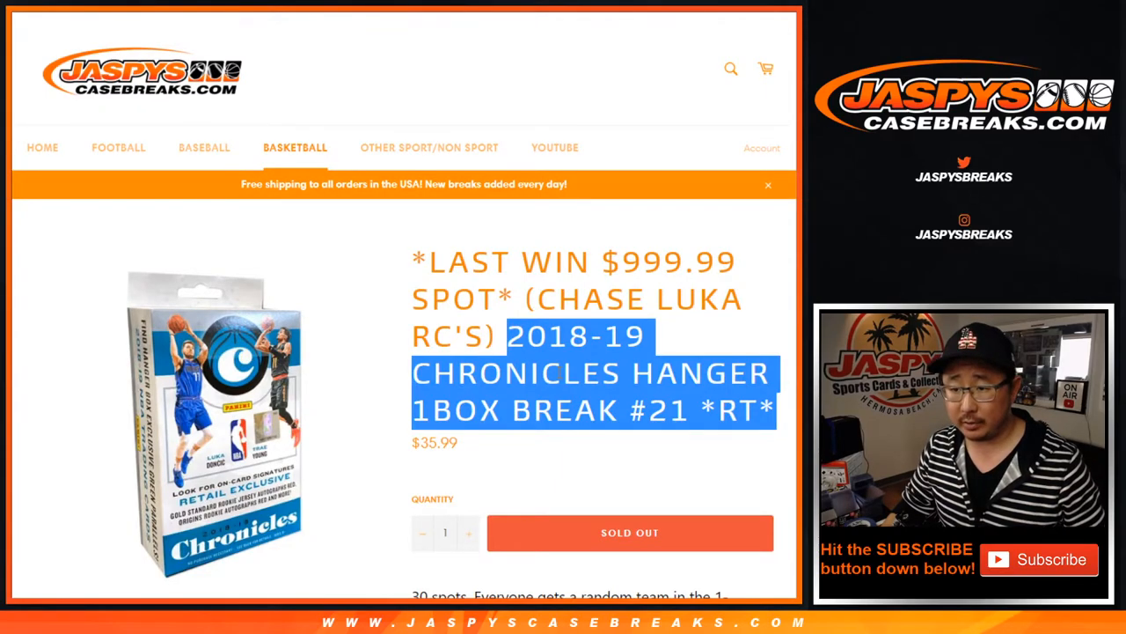
# - Clear the cell selection in the sheet and return to the Random.org two-dice roller
pyautogui.scroll(-3)
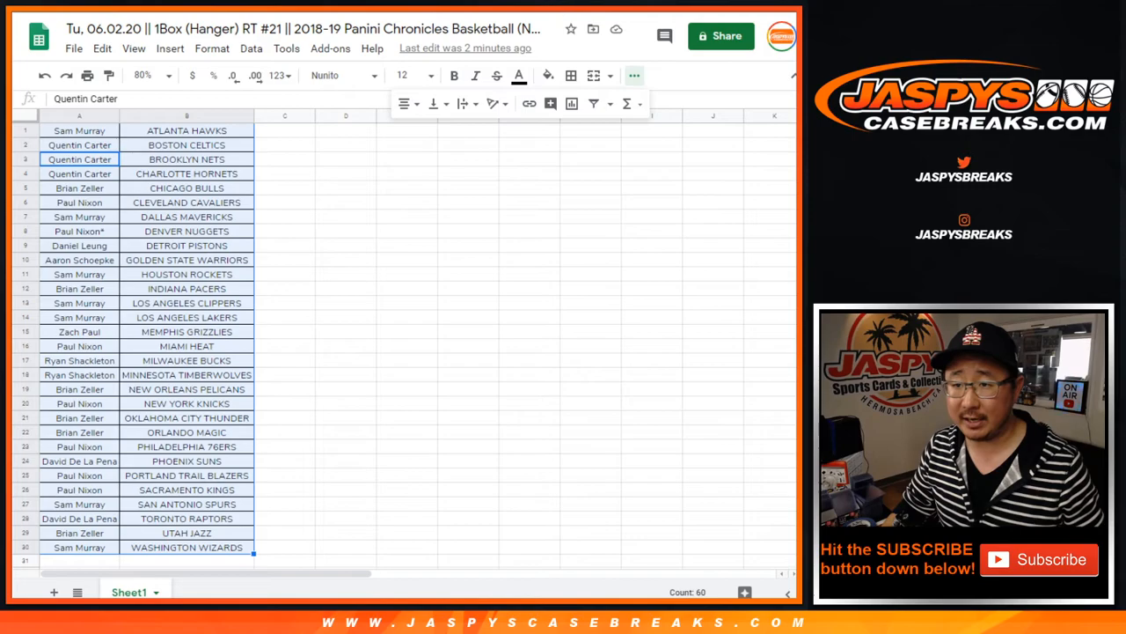
pyautogui.click(79, 130)
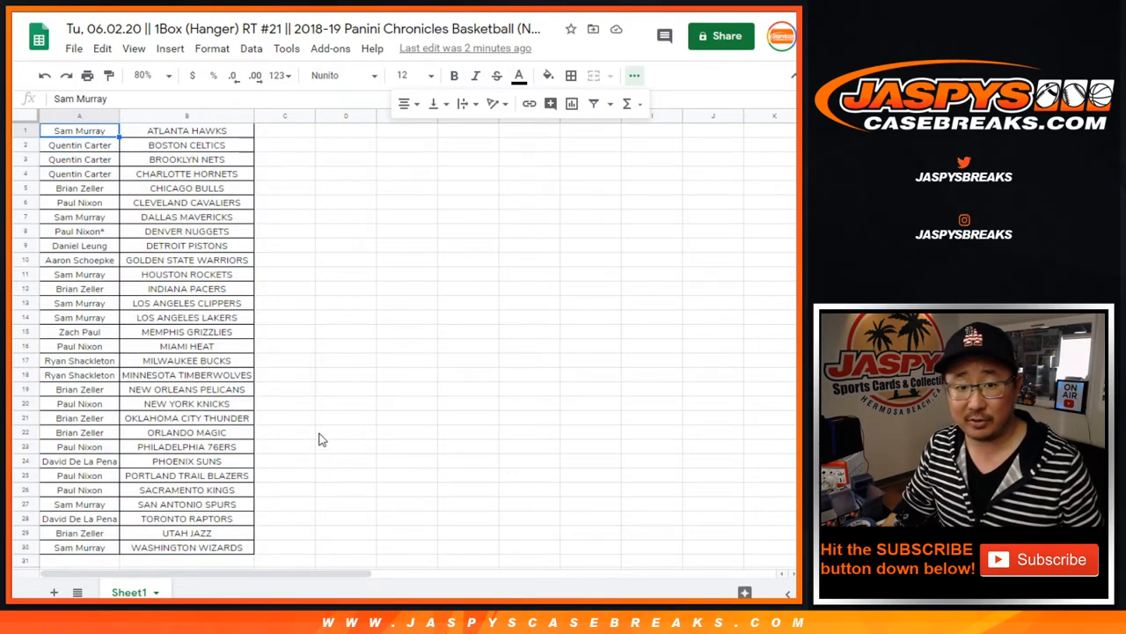
pyautogui.click(79, 116)
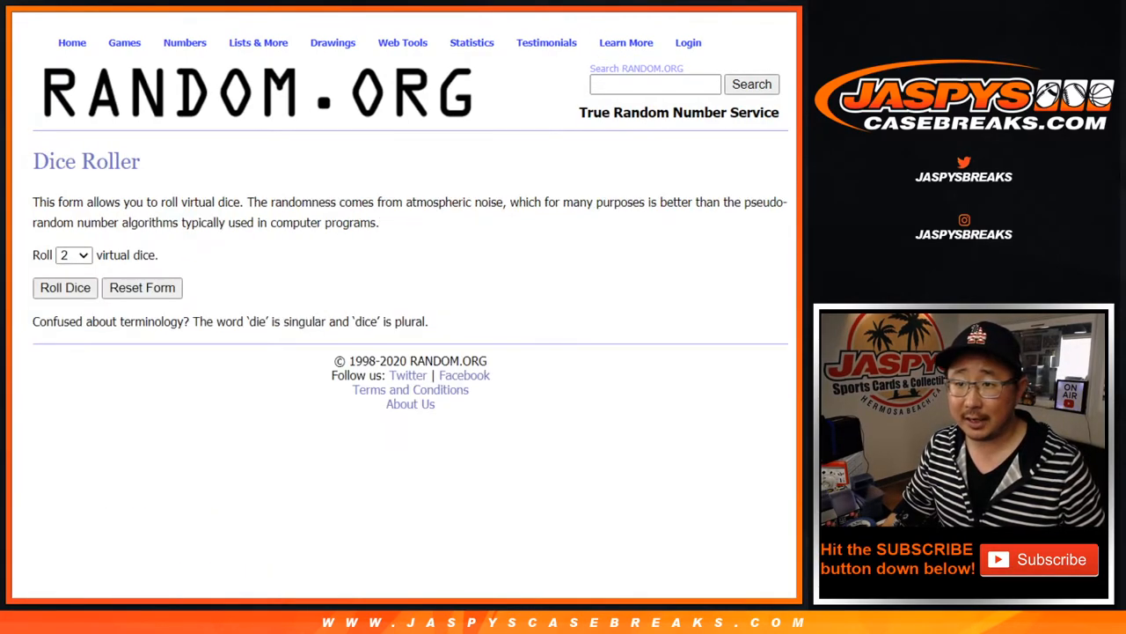
pyautogui.moveTo(271, 236)
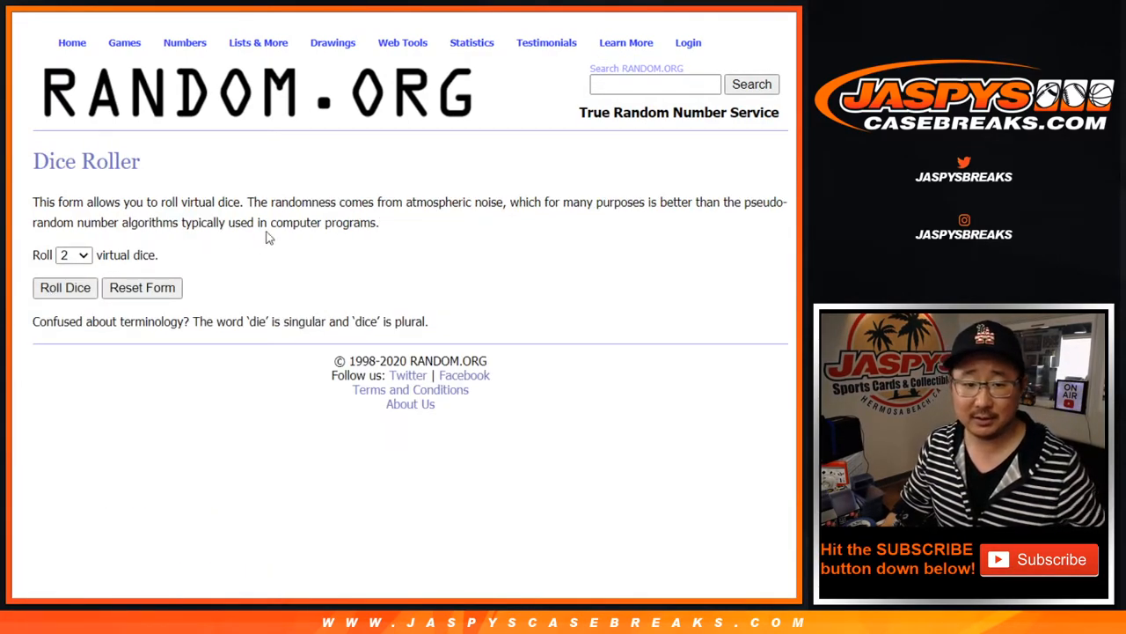
# - Roll the two dice and run the first randomization of the participant names
pyautogui.click(65, 289)
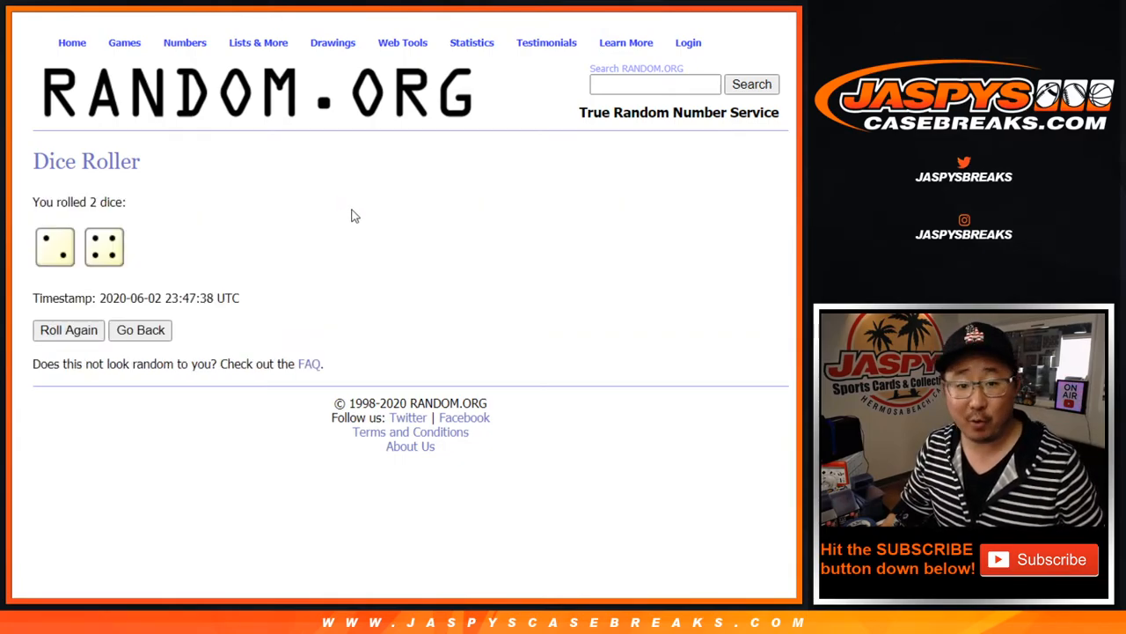
pyautogui.click(257, 42)
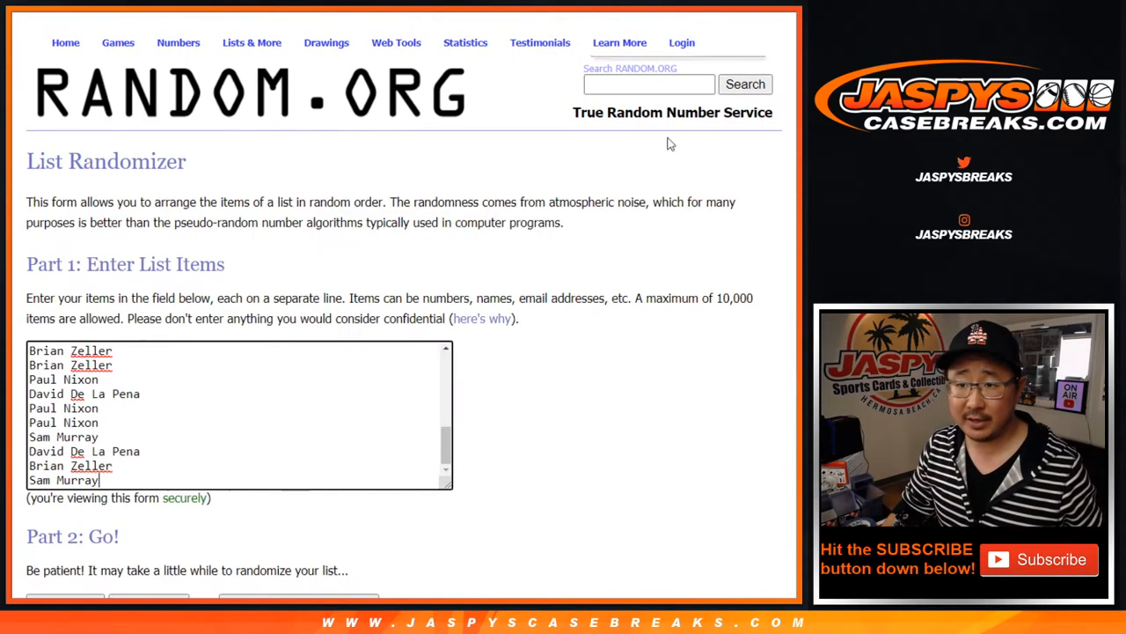
pyautogui.scroll(-3)
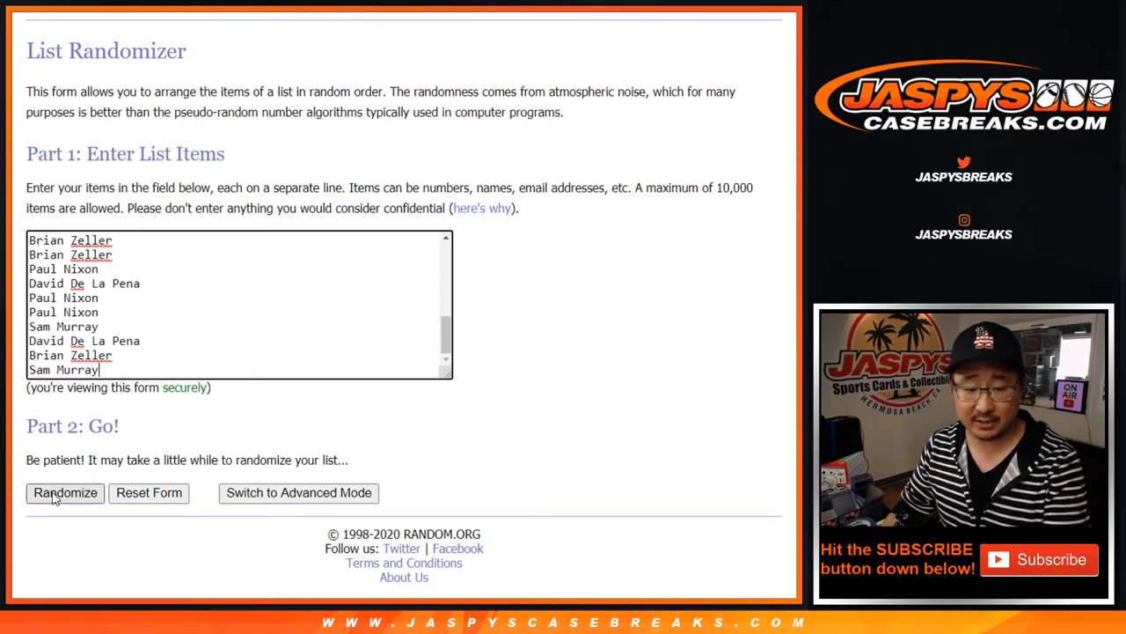
pyautogui.click(65, 493)
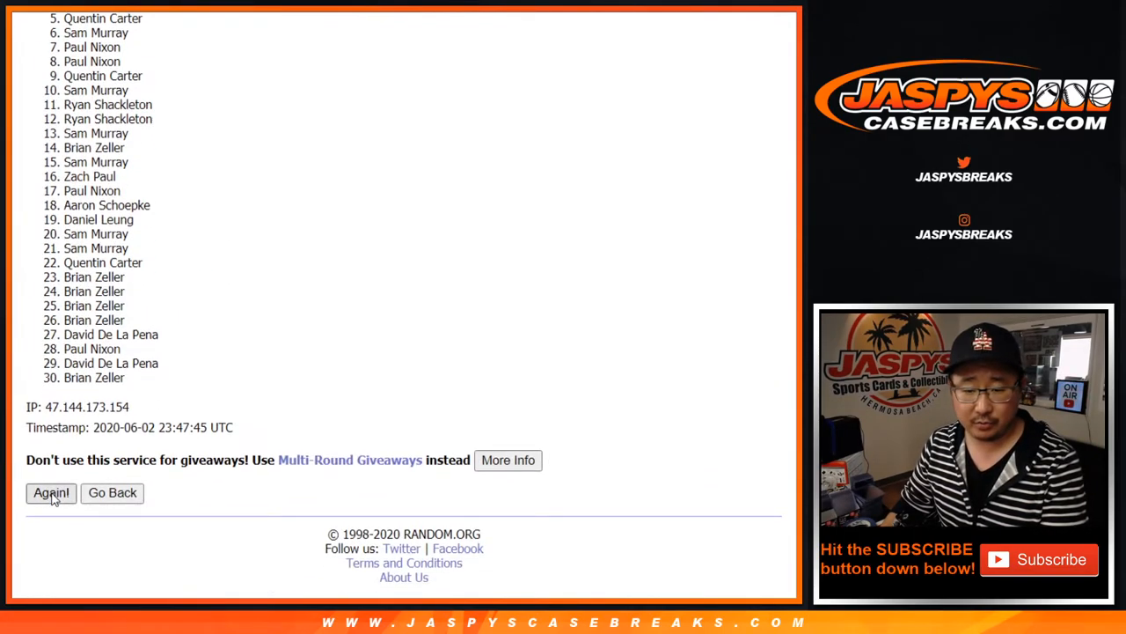
pyautogui.click(49, 493)
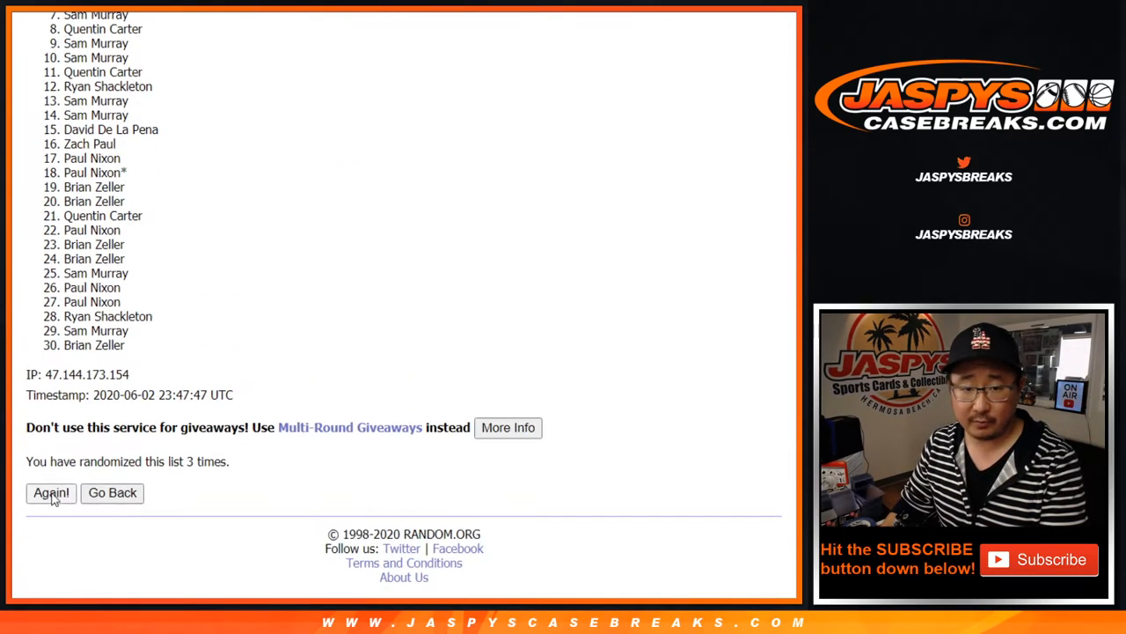
pyautogui.click(49, 493)
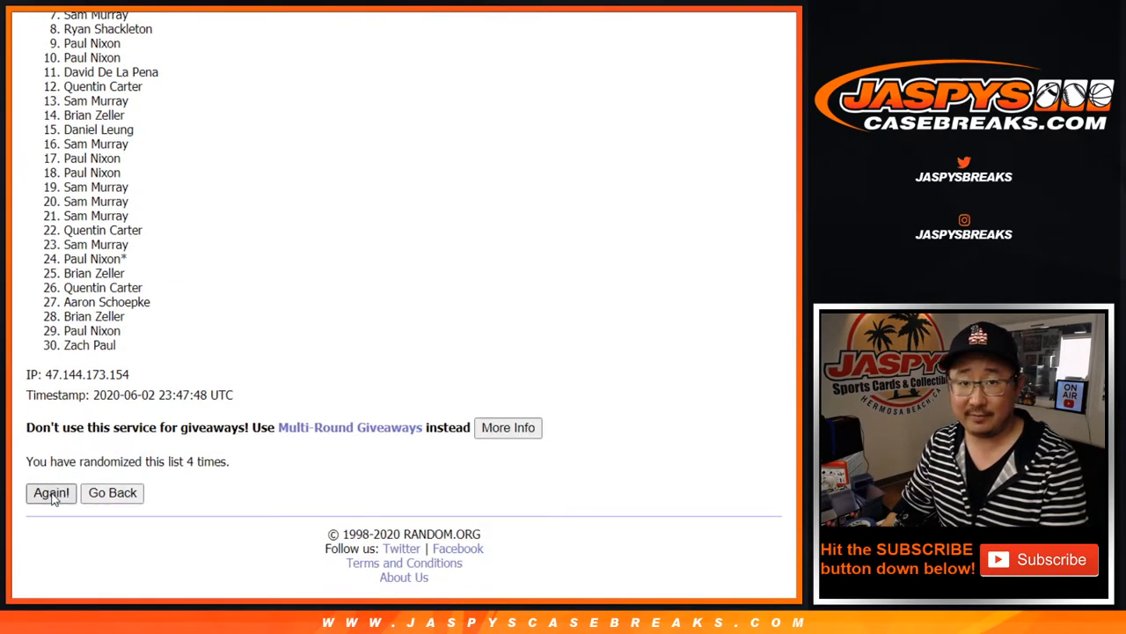
pyautogui.click(49, 493)
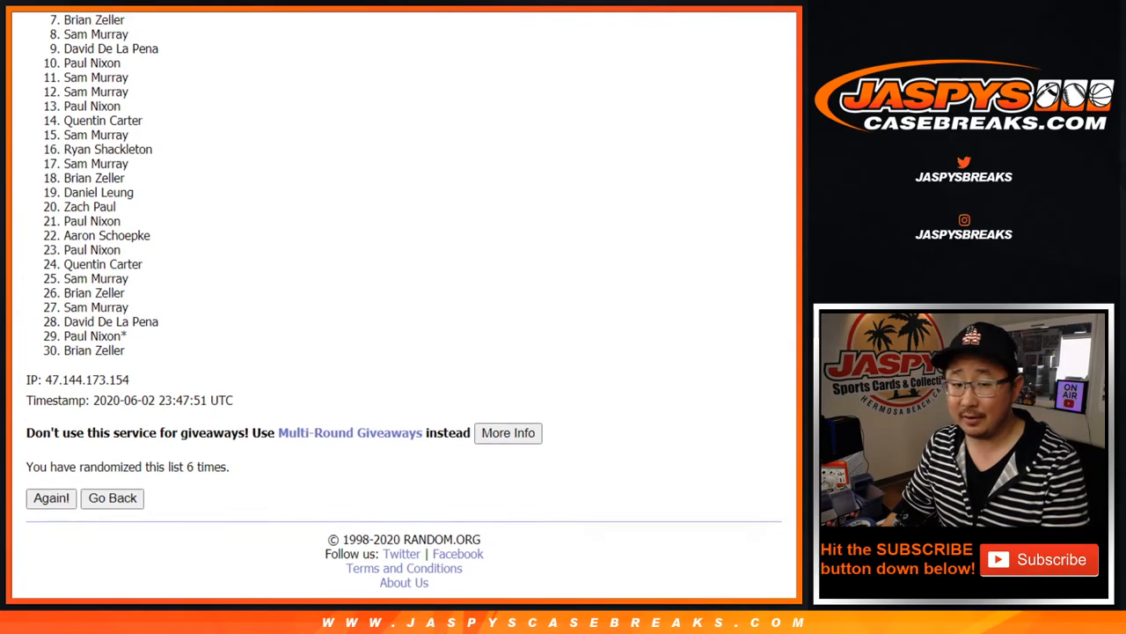
pyautogui.scroll(-3)
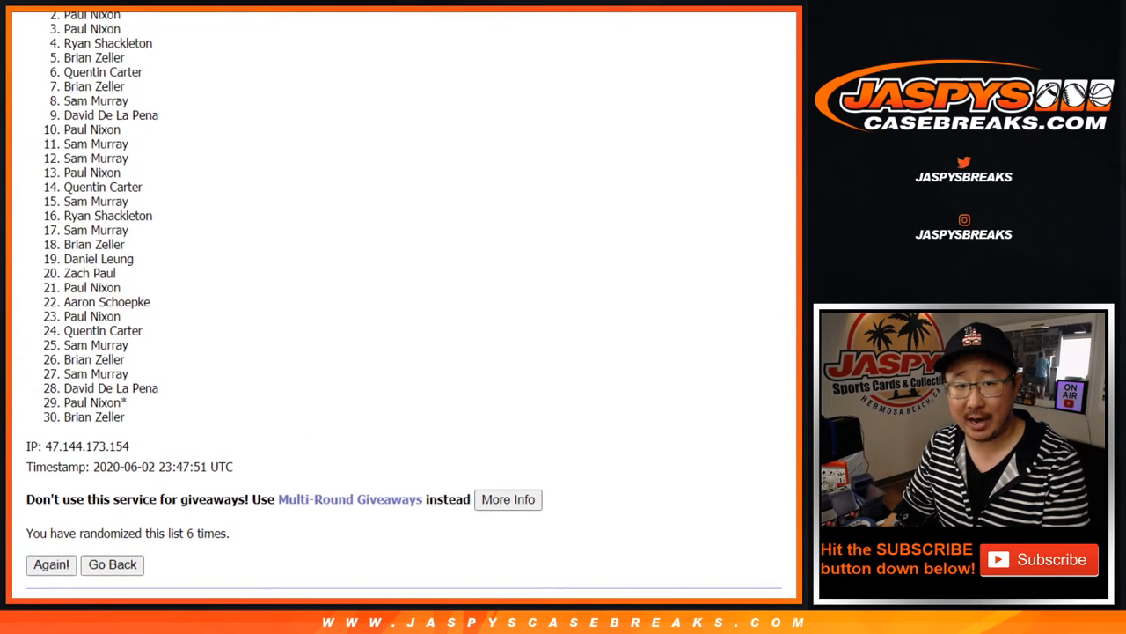
pyautogui.scroll(3)
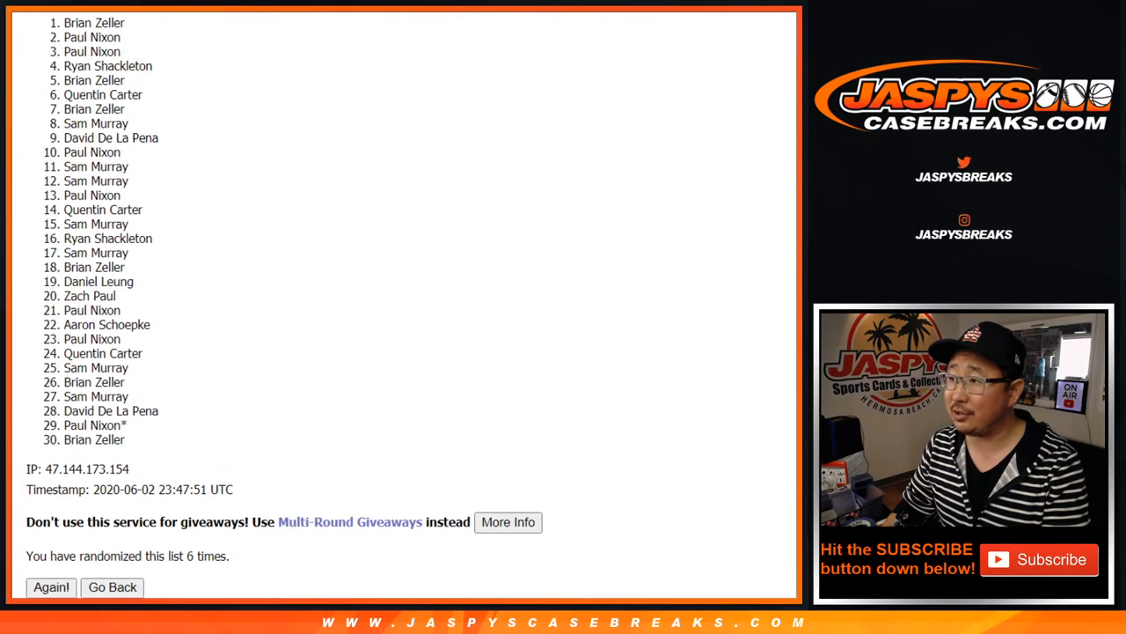